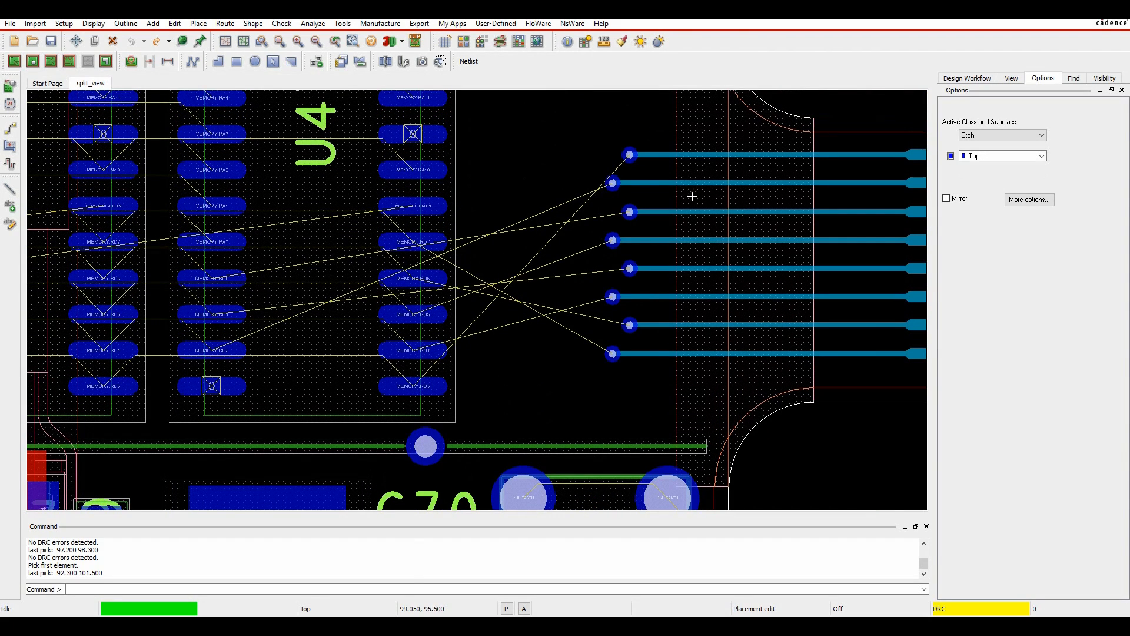
mouse_move(585, 238)
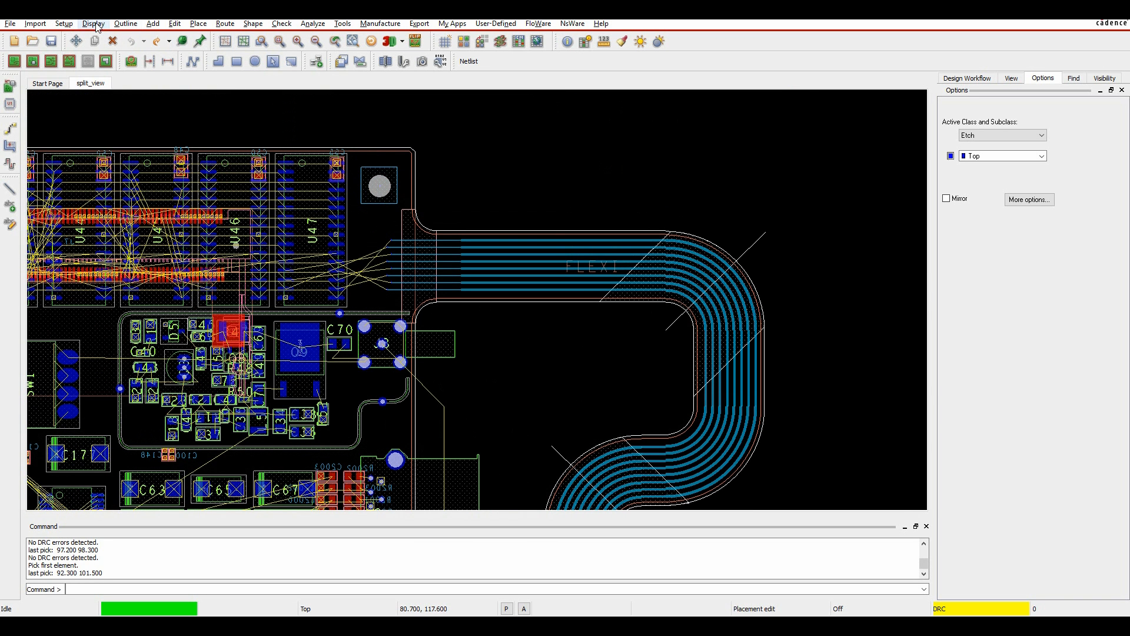
Split the board canvas vertically via Display > View > Split View.
left_click(93, 23)
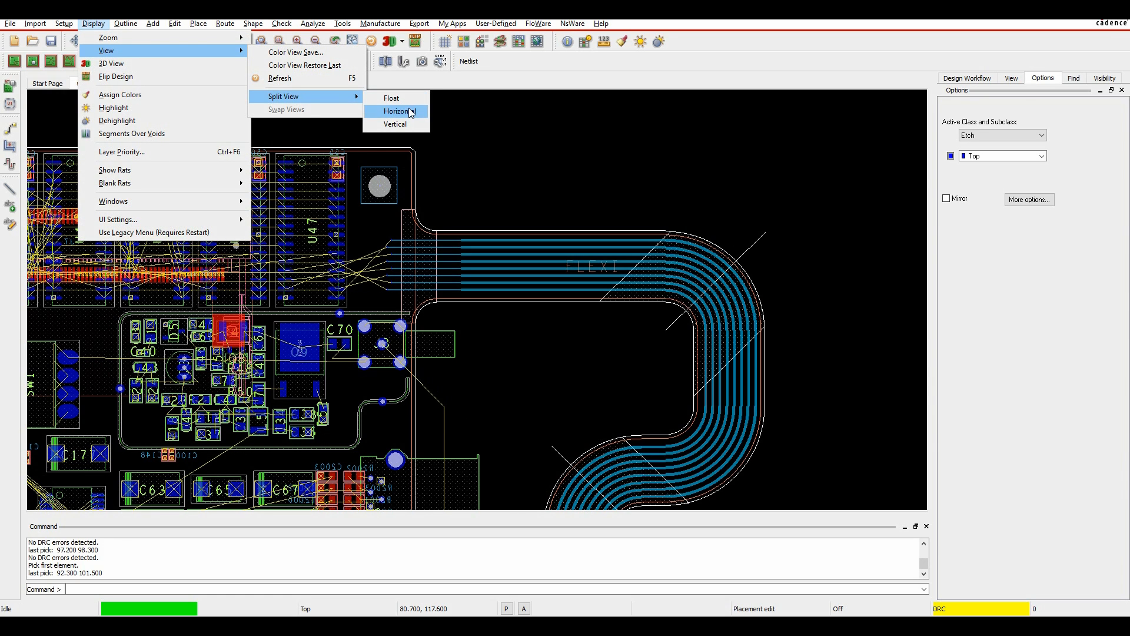
mouse_move(395, 124)
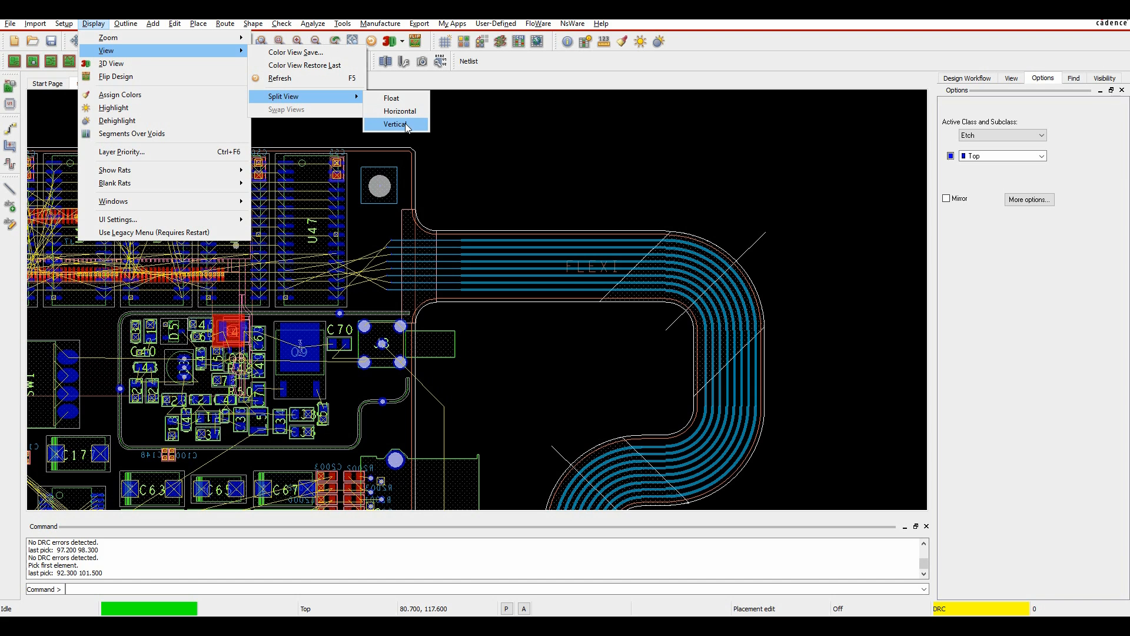
left_click(408, 124)
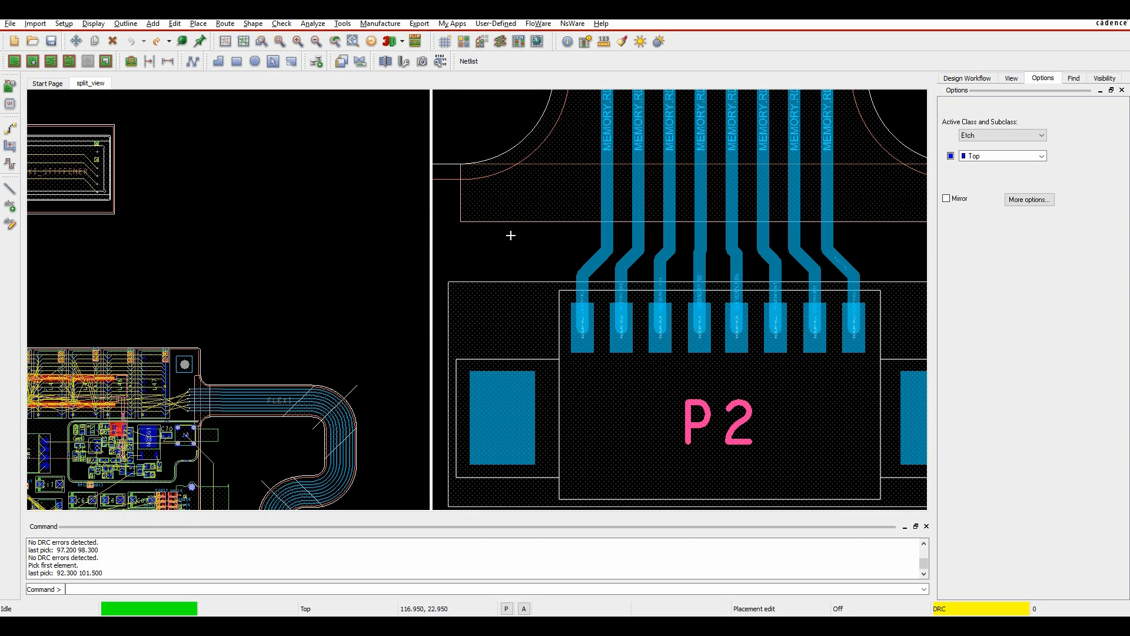
mouse_move(311, 307)
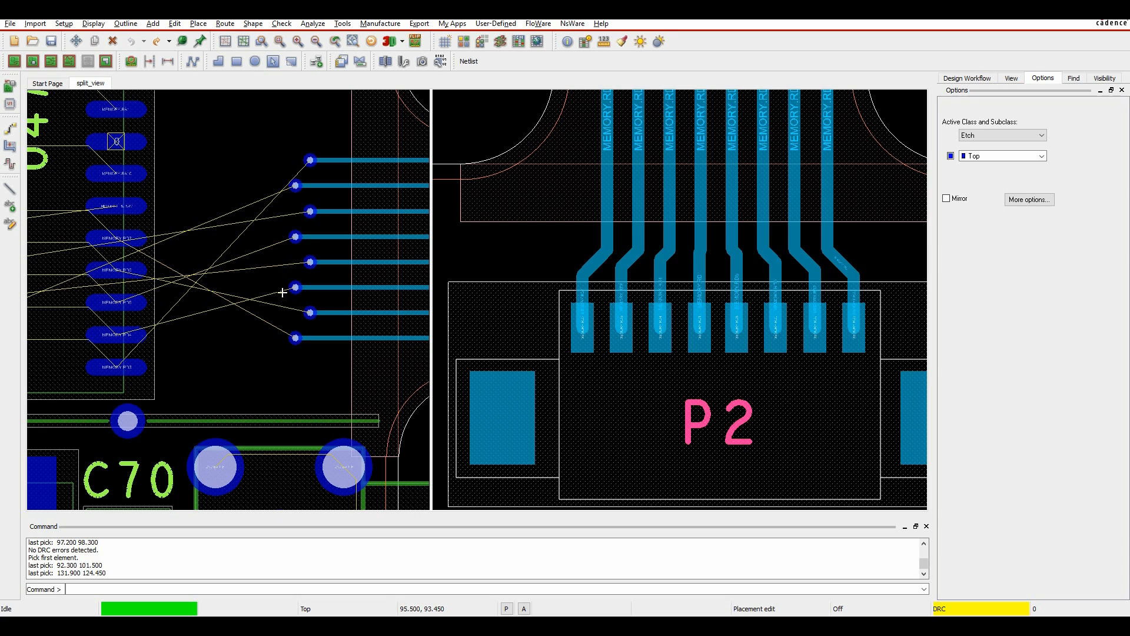
mouse_move(271, 338)
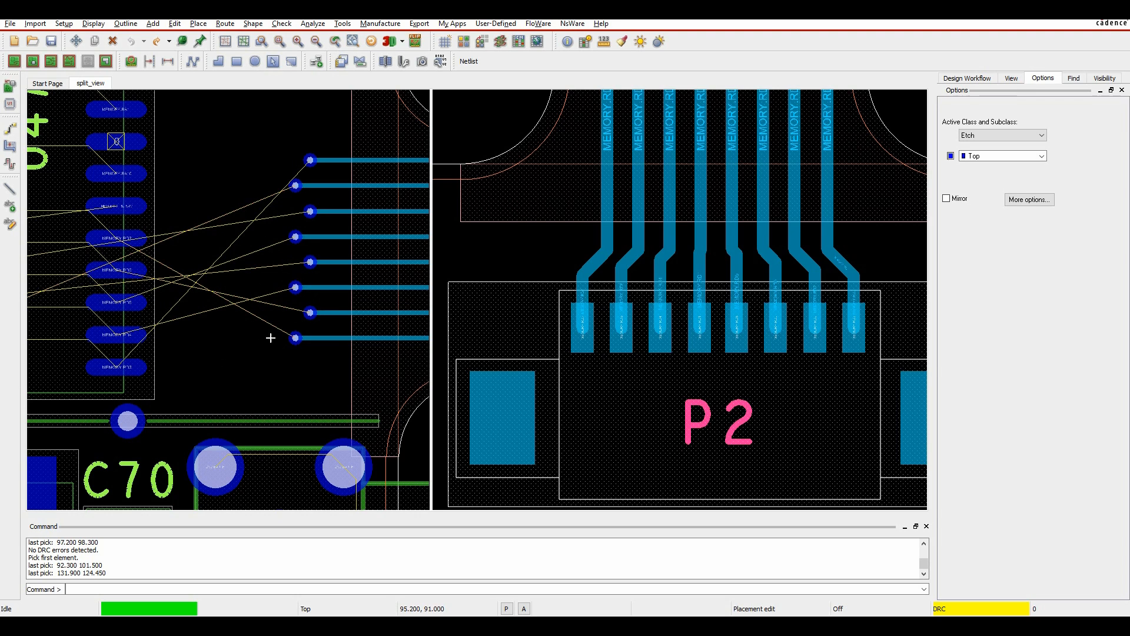
Swap an IC pin with a flex-trace pin to untangle a ratsnest crossover.
left_click(198, 23)
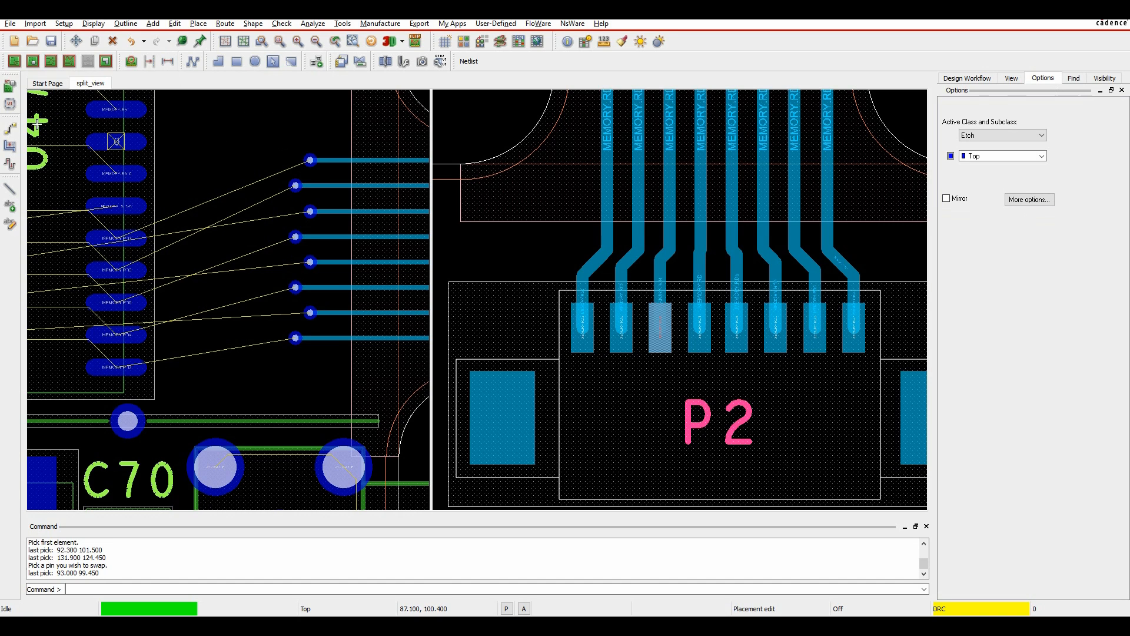
left_click(115, 366)
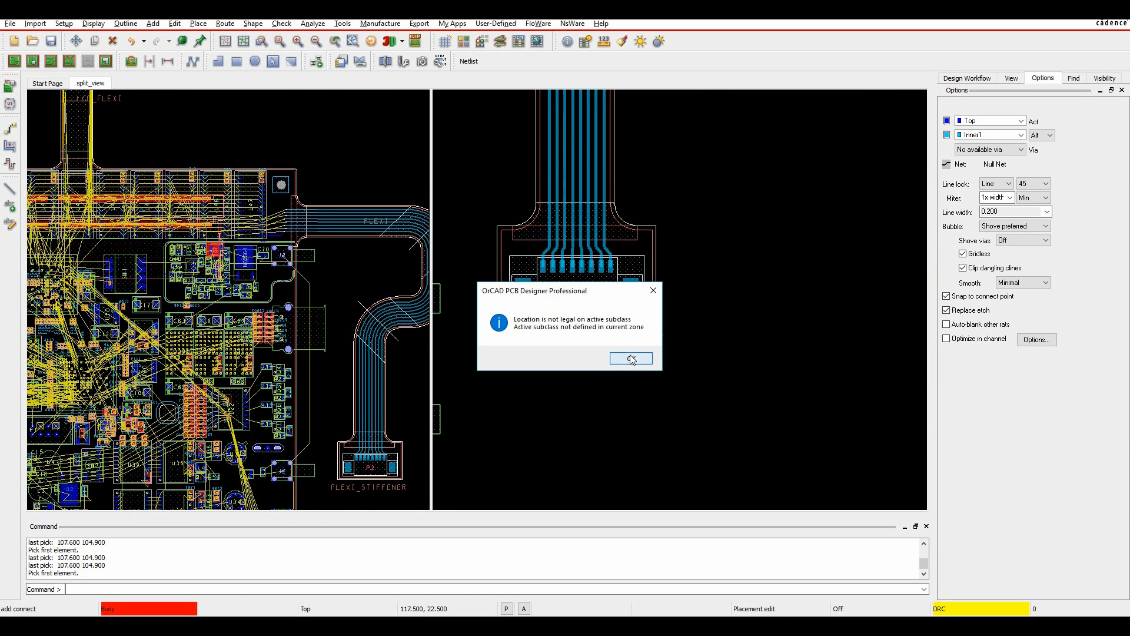
Dismiss the 'Location is not legal on active subclass' warning.
left_click(630, 359)
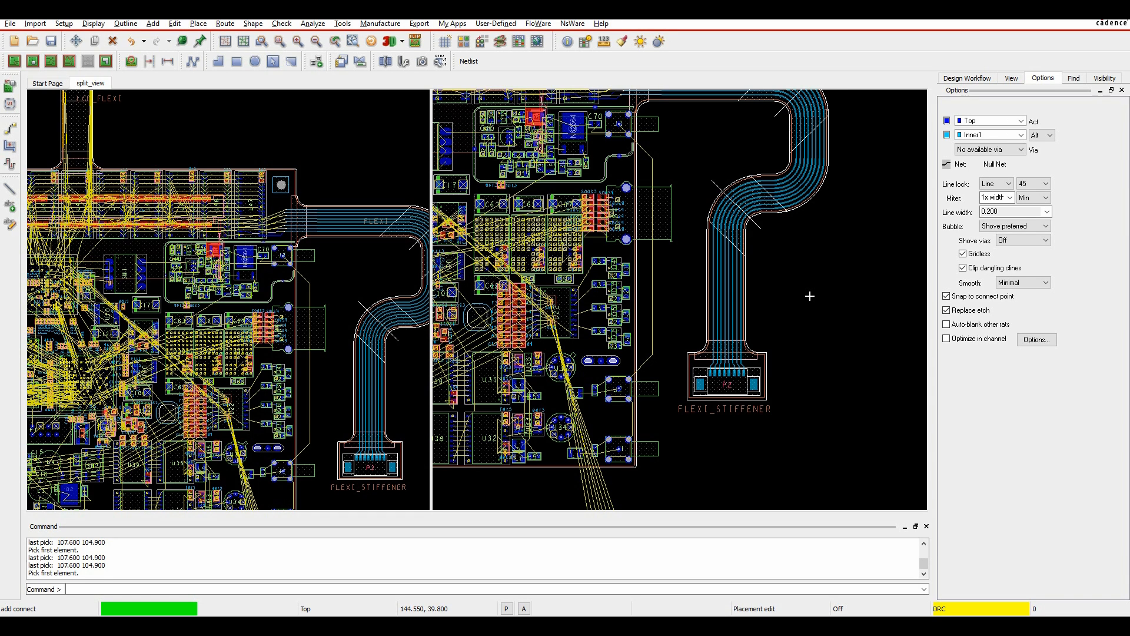
mouse_move(791, 341)
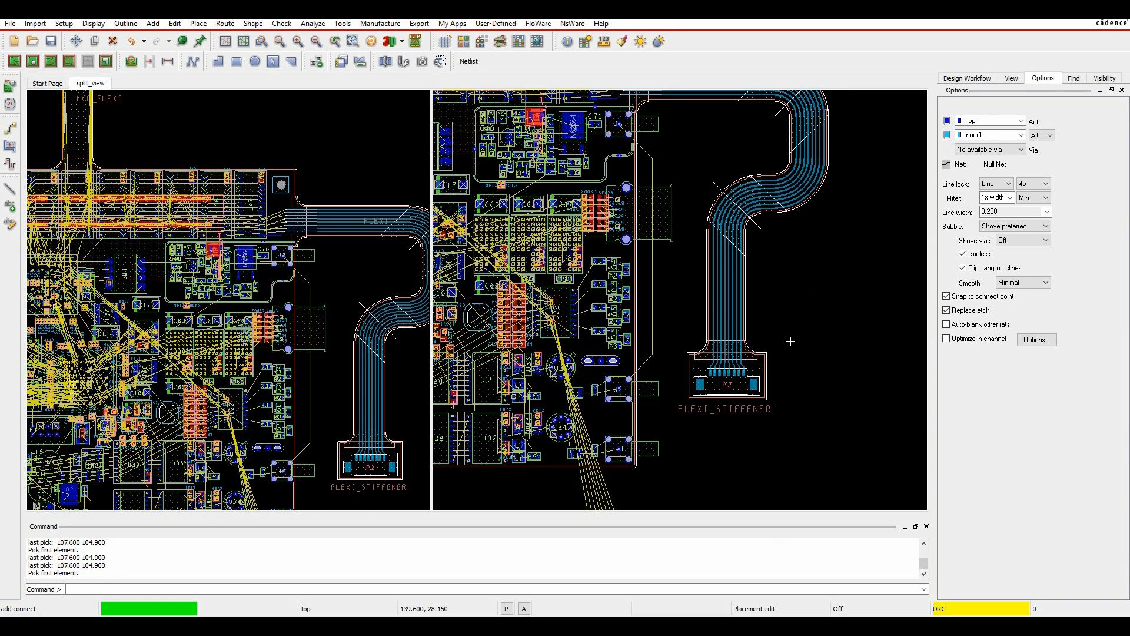